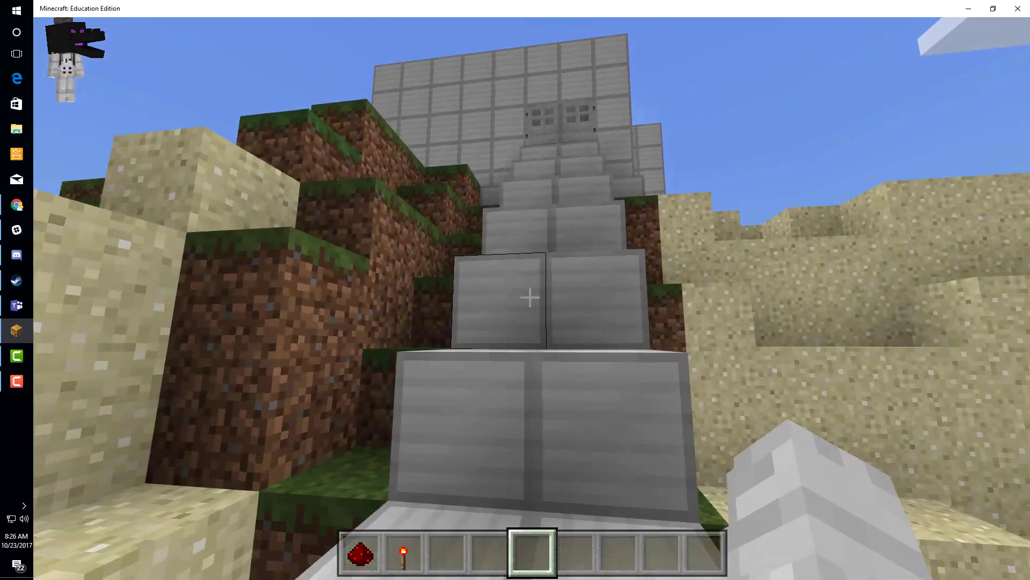
mouse_move(530, 297)
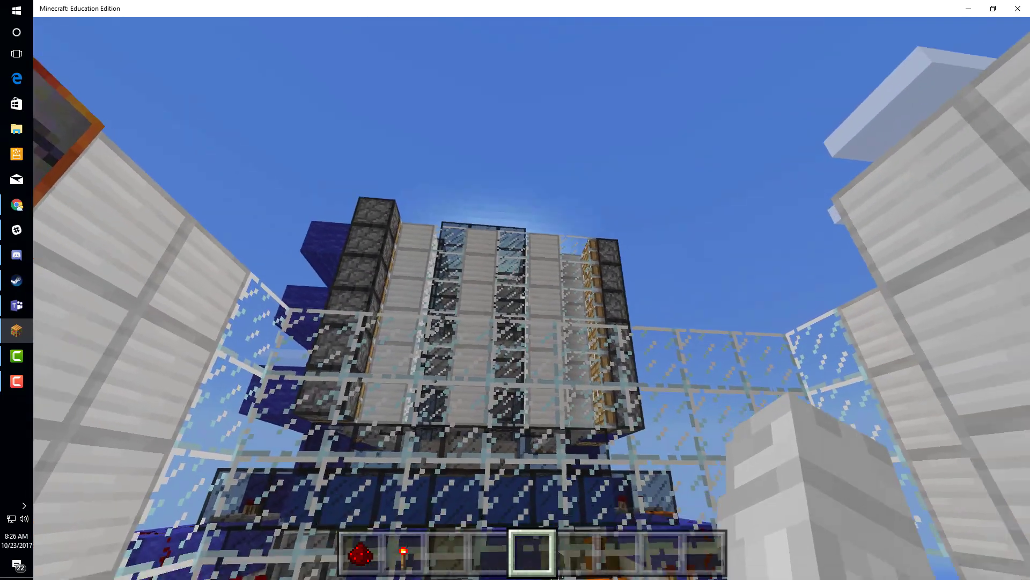
mouse_move(516, 290)
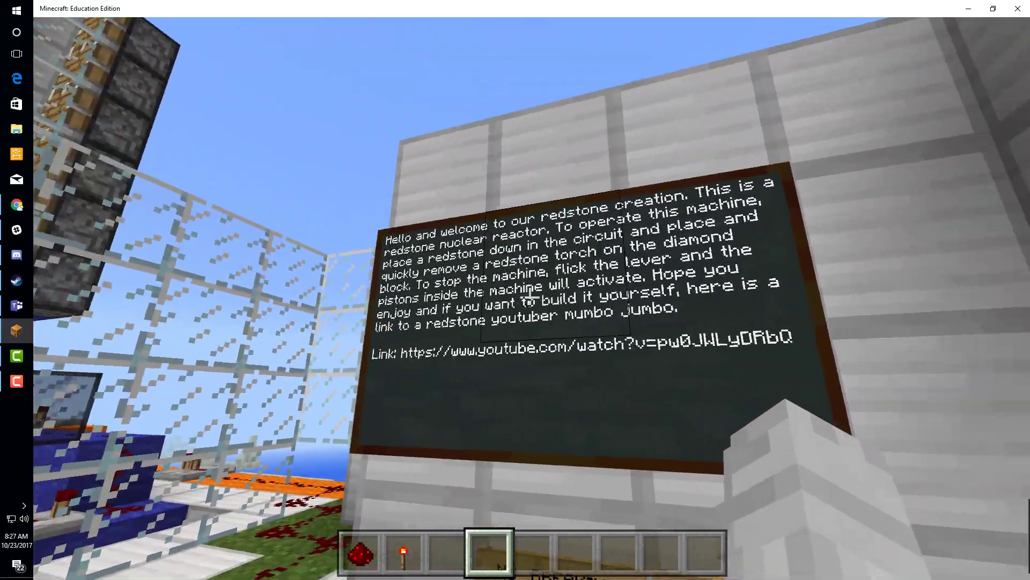
mouse_move(515, 290)
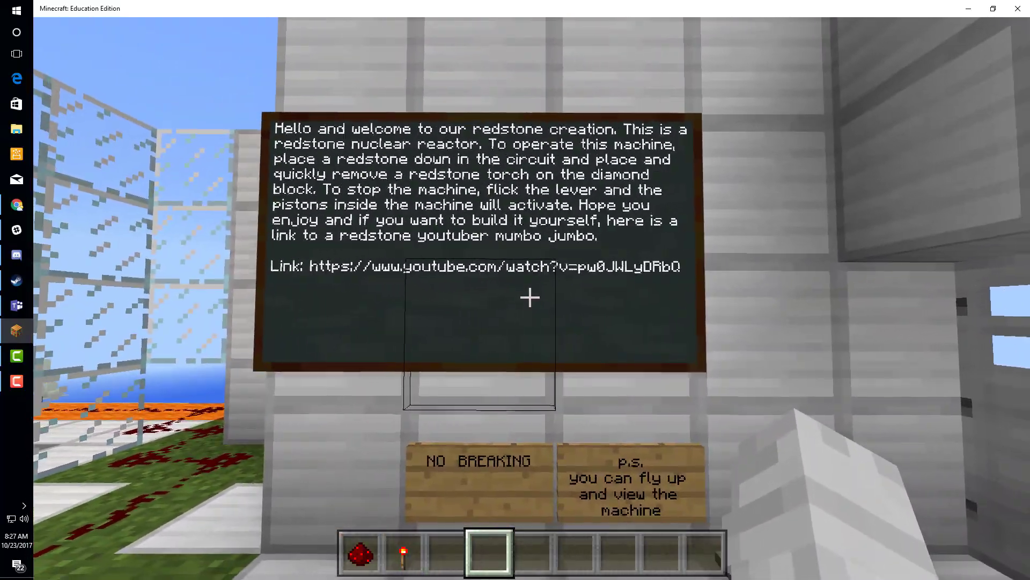
mouse_move(529, 296)
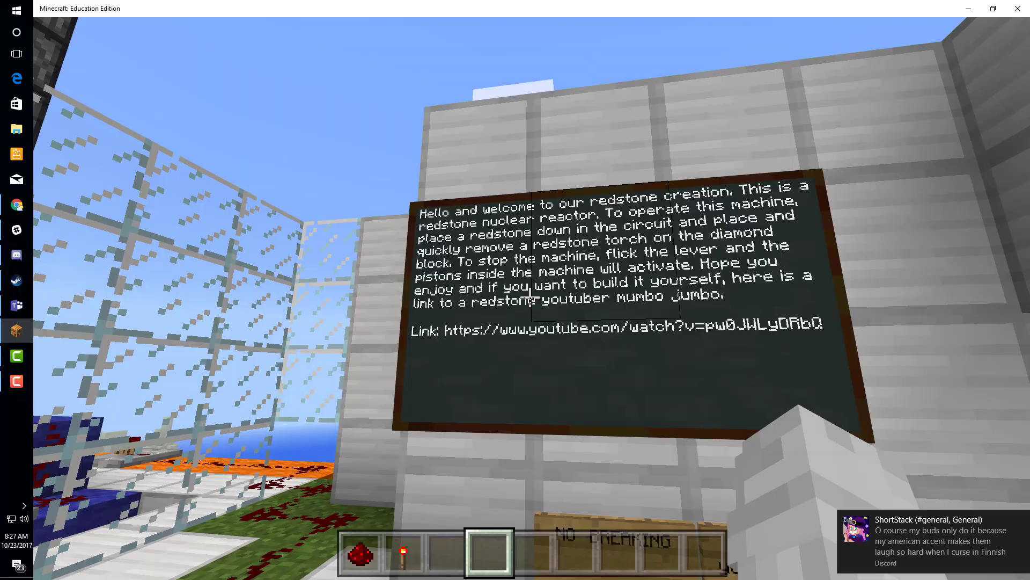
mouse_move(515, 290)
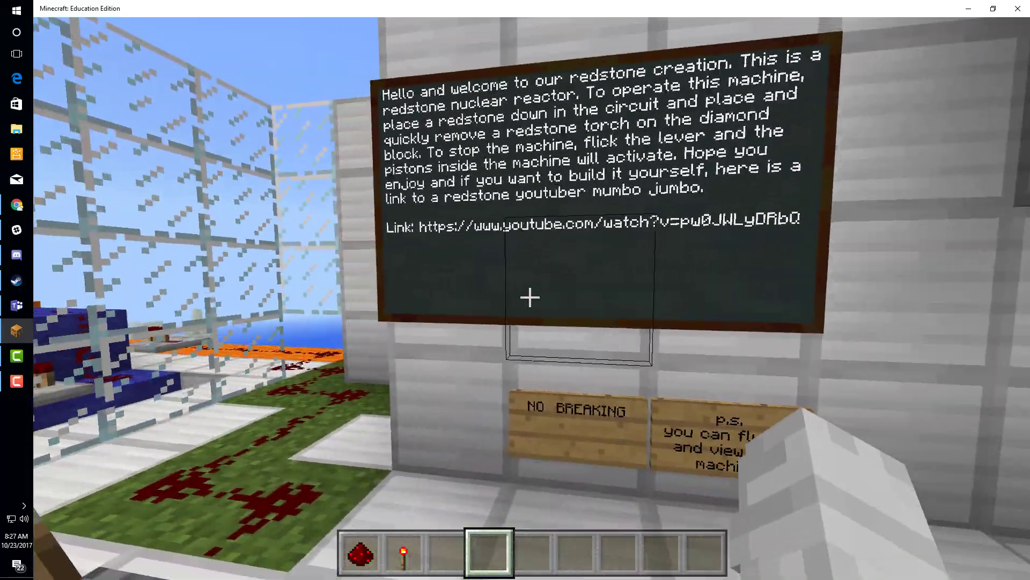
mouse_move(515, 290)
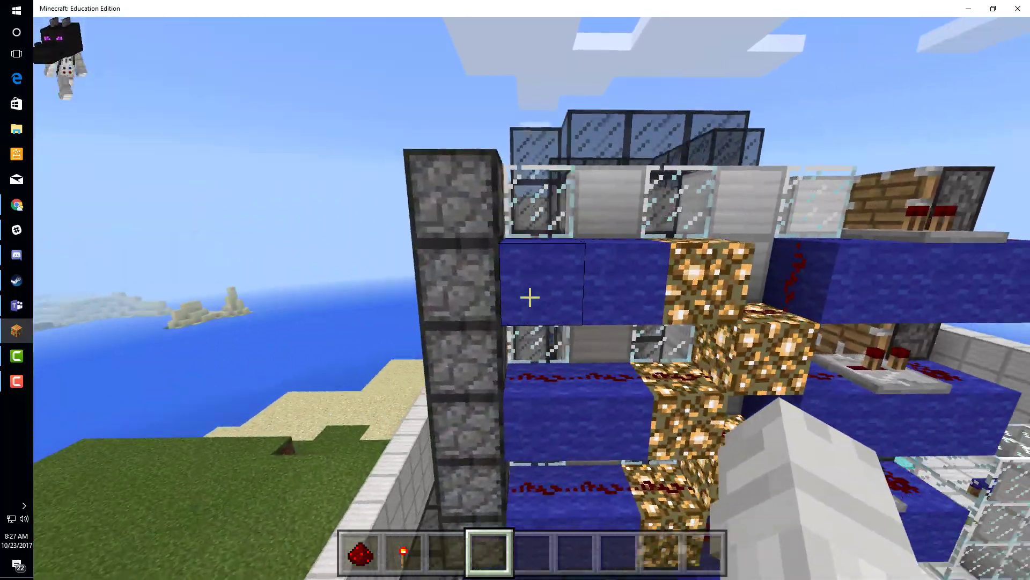
mouse_move(515, 296)
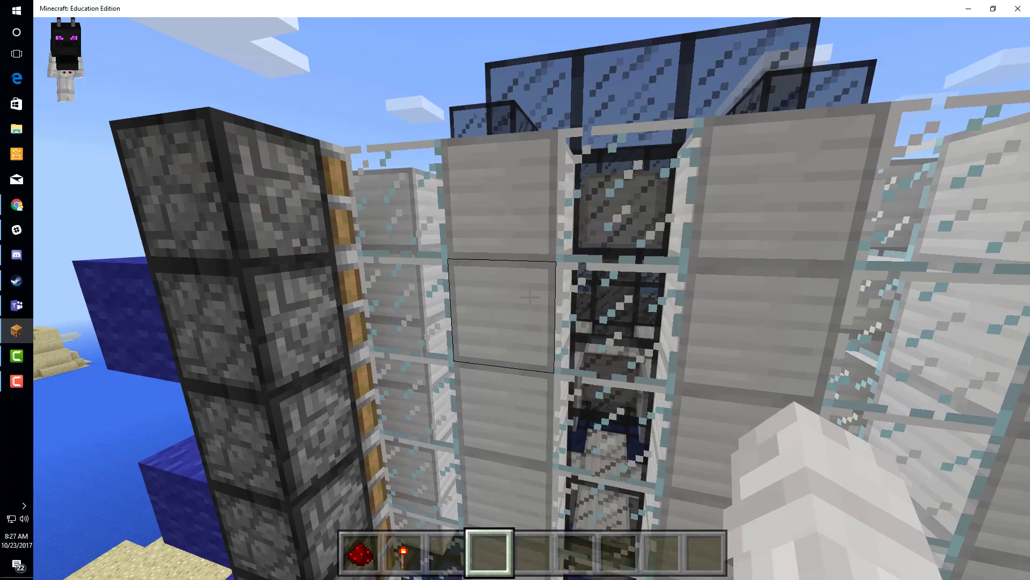
mouse_move(516, 297)
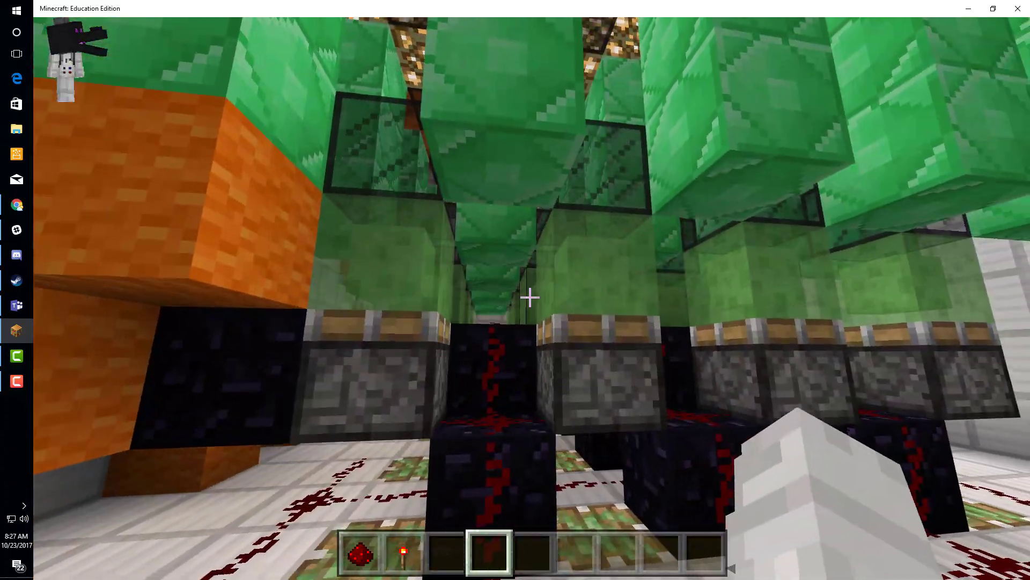
mouse_move(529, 296)
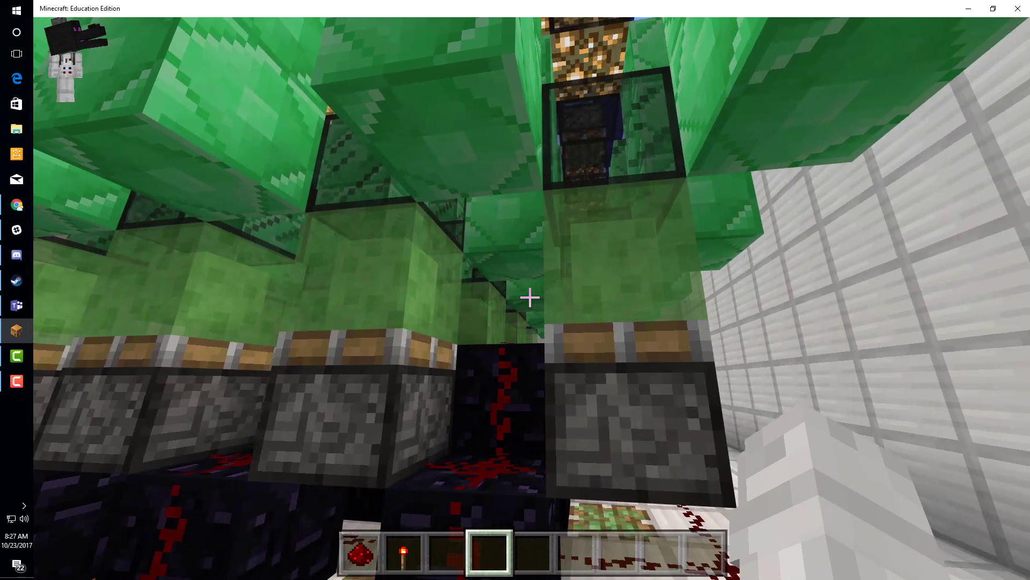
mouse_move(530, 296)
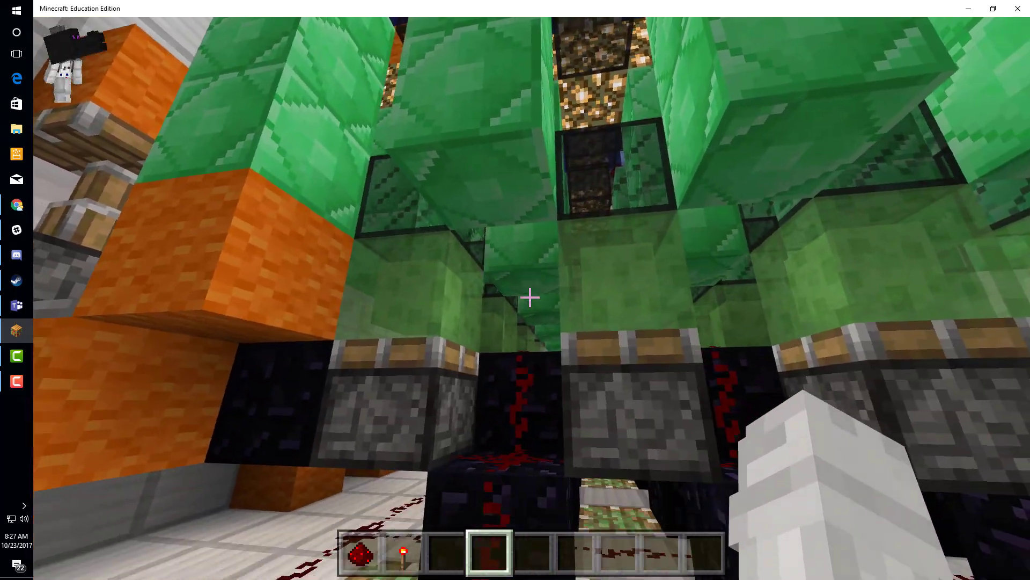
mouse_move(529, 296)
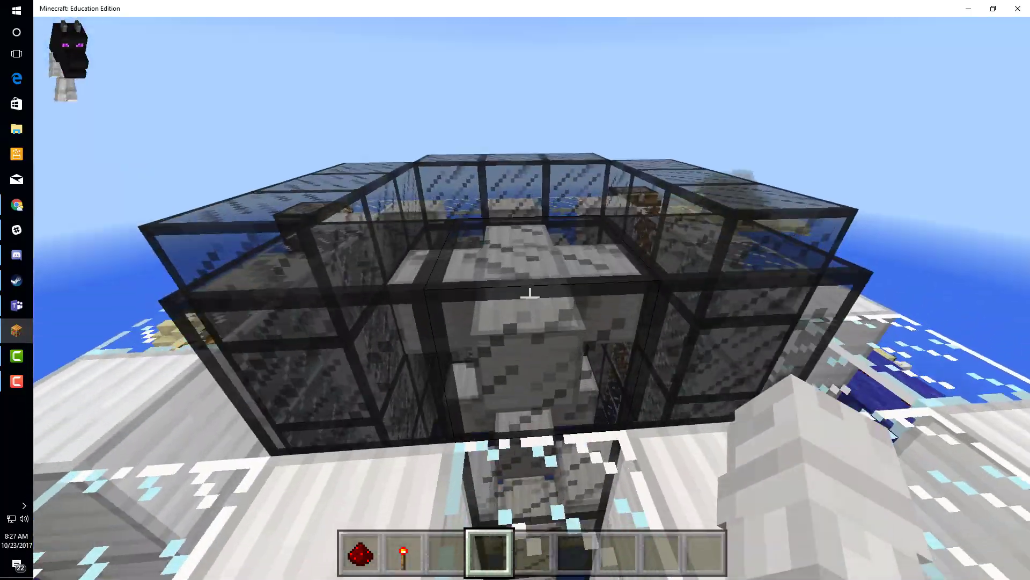
mouse_move(528, 292)
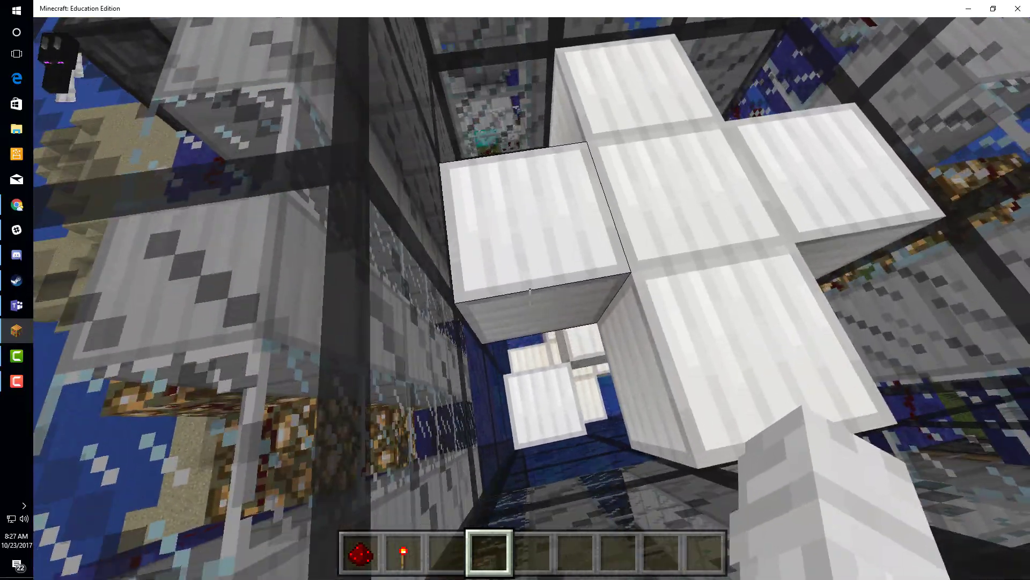
mouse_move(515, 290)
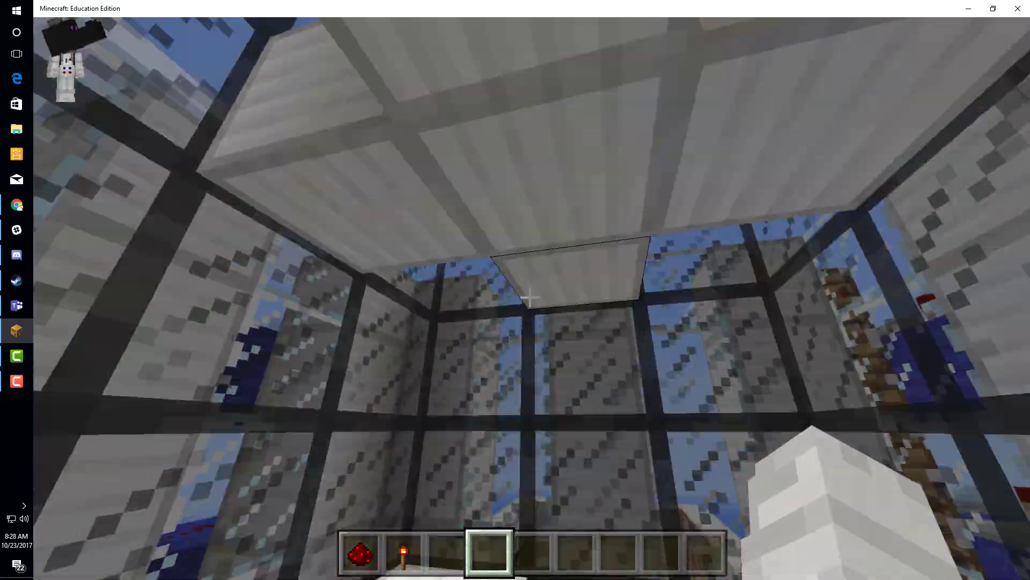
mouse_move(515, 290)
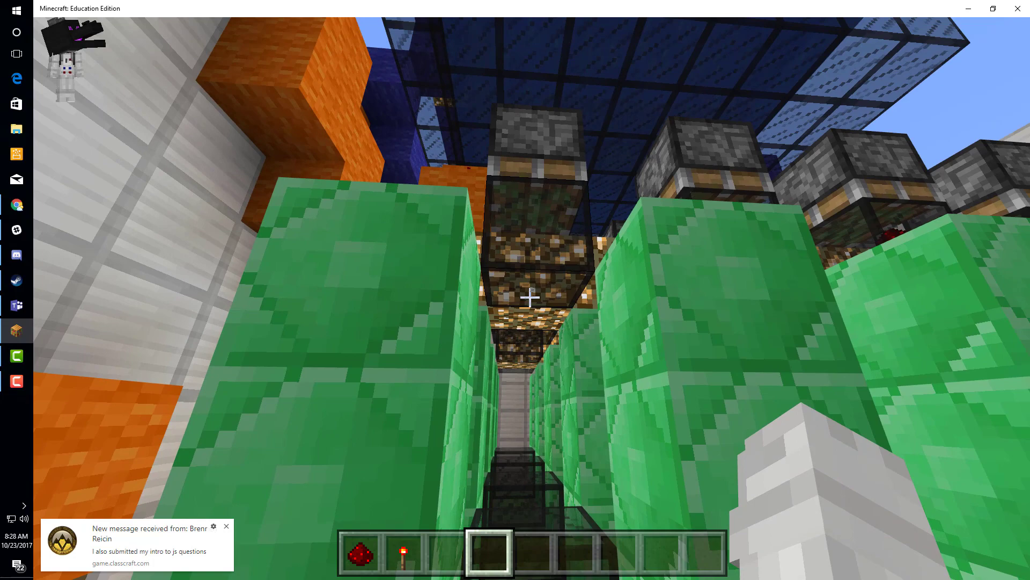
mouse_move(515, 290)
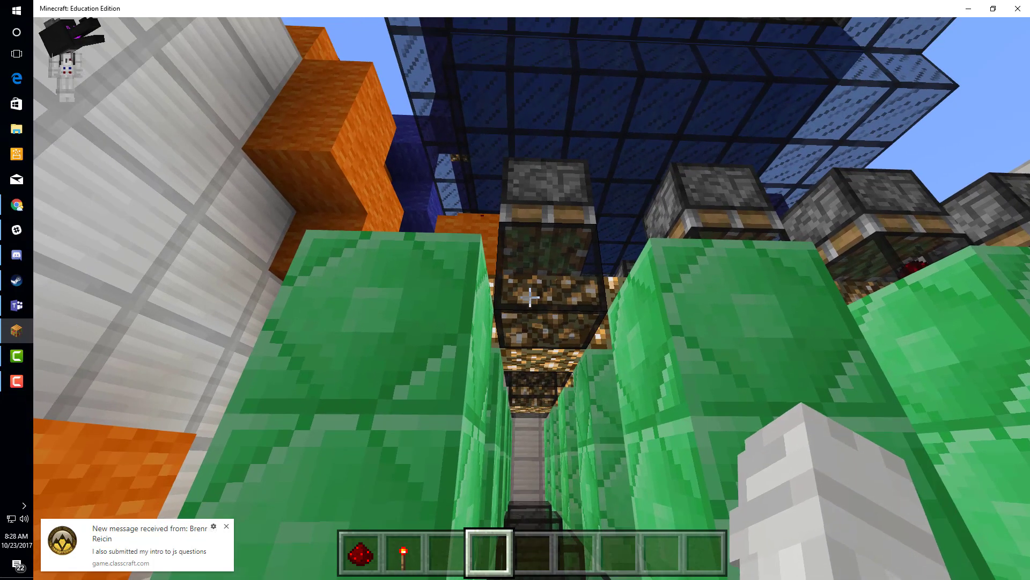
mouse_move(515, 296)
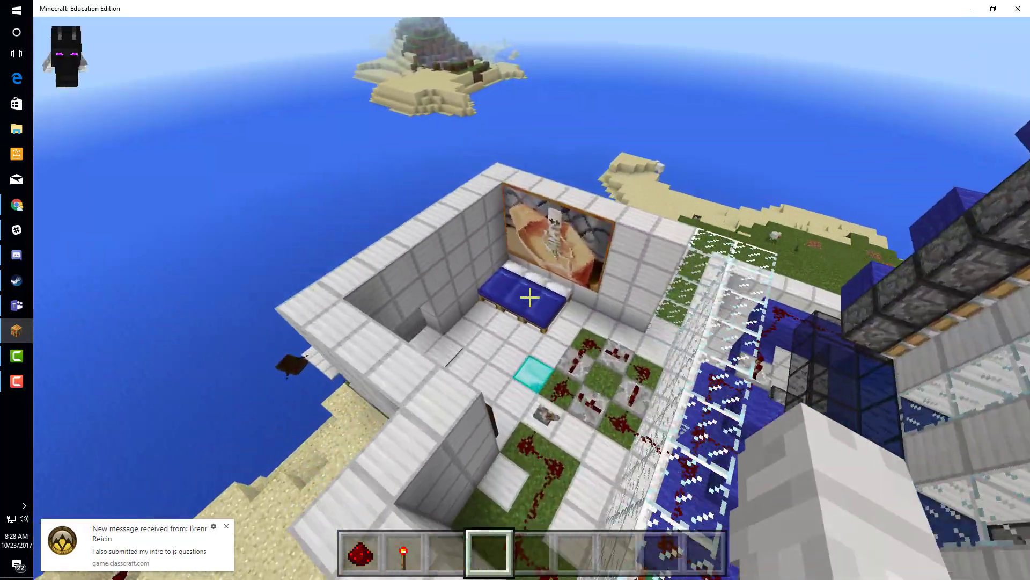
mouse_move(516, 296)
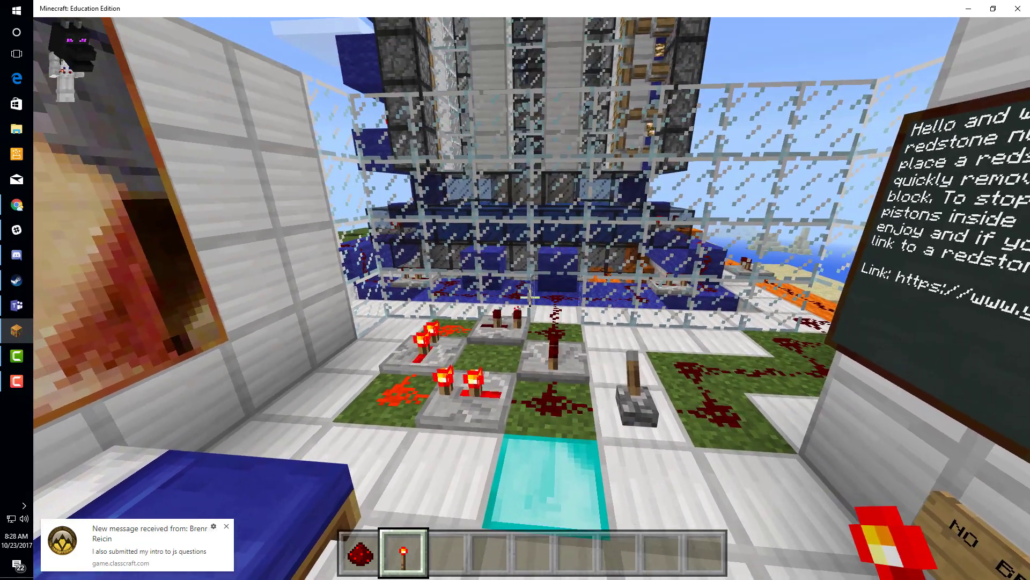
mouse_move(515, 290)
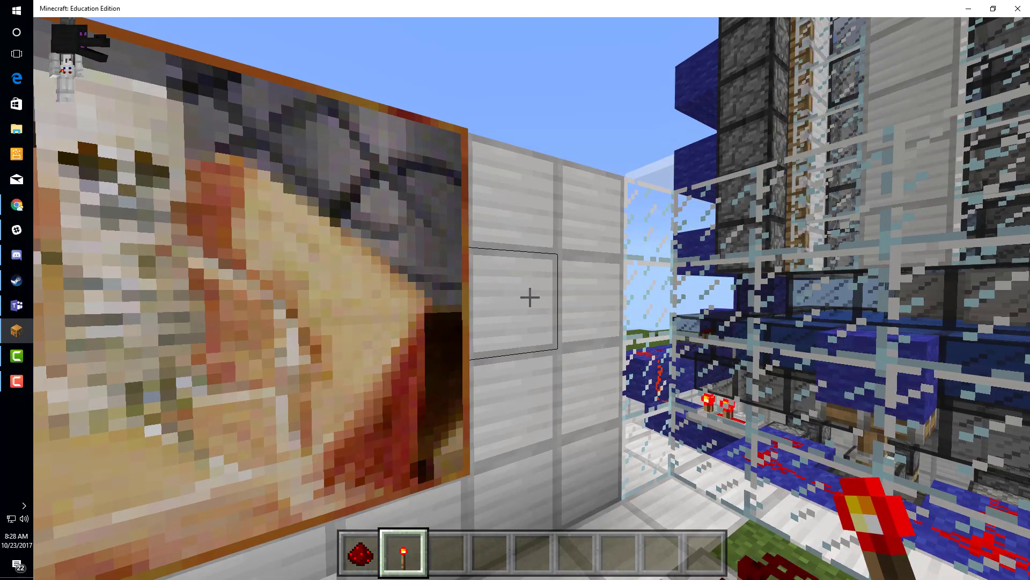
mouse_move(515, 290)
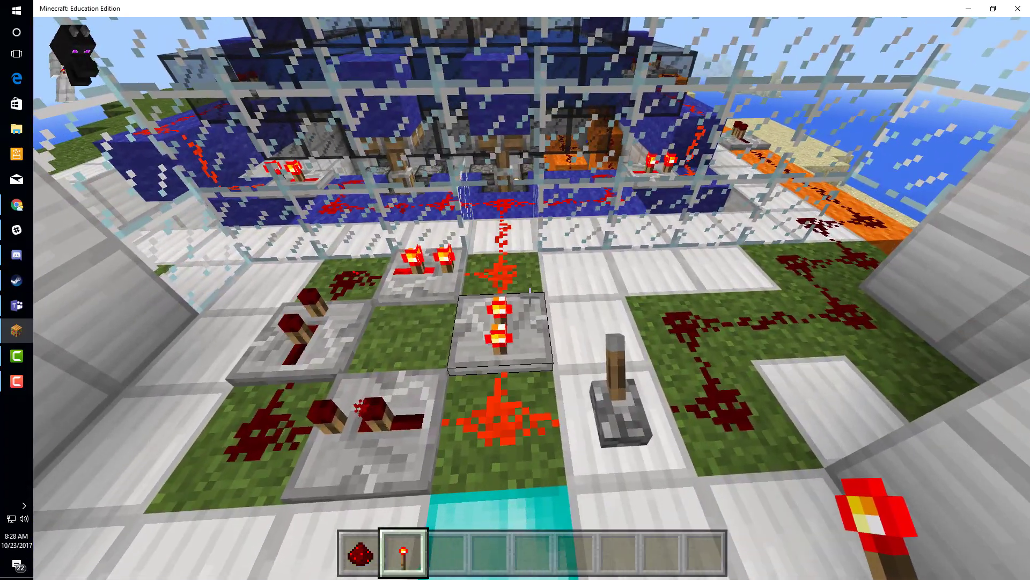
mouse_move(516, 290)
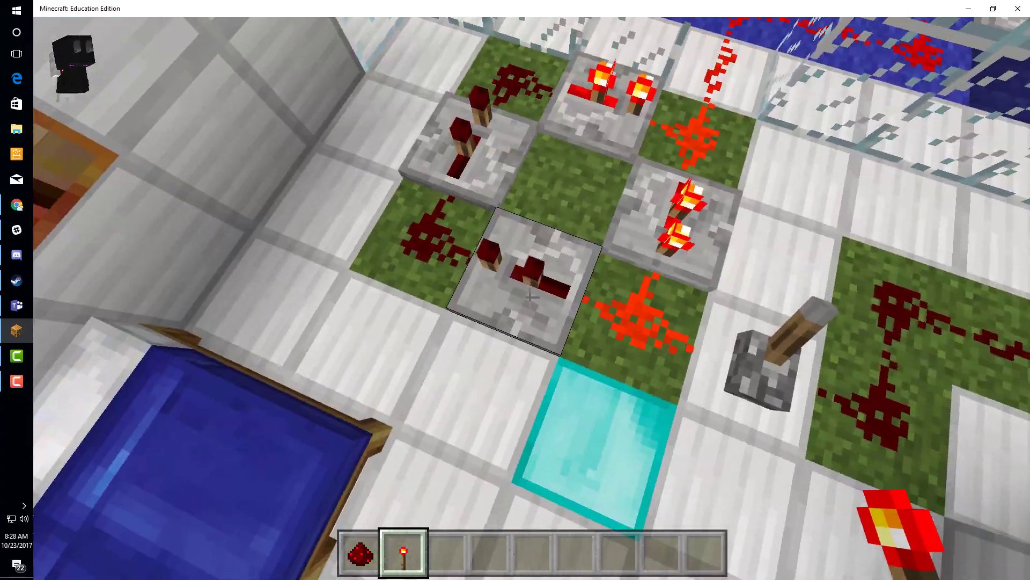
mouse_move(516, 290)
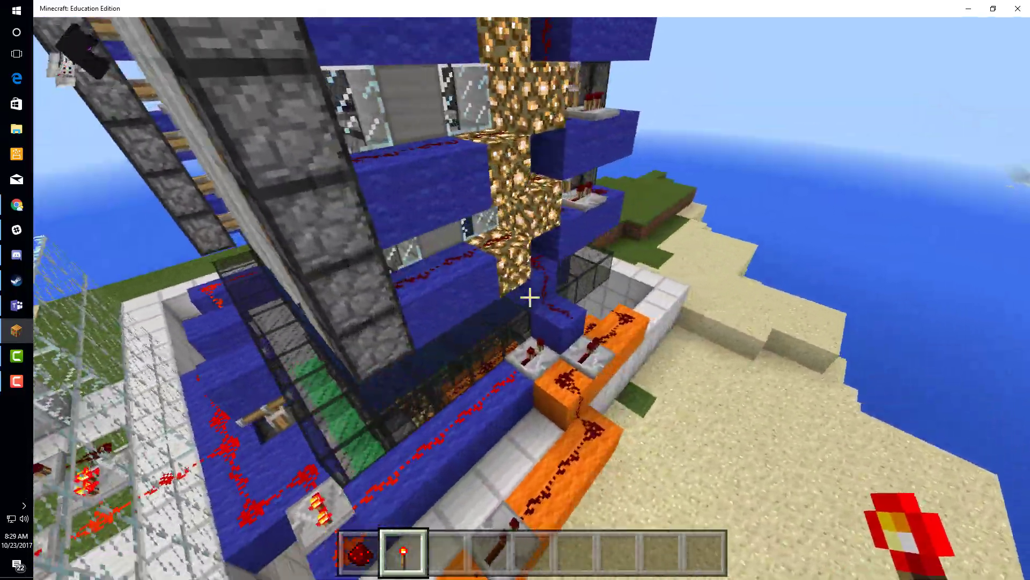
mouse_move(532, 297)
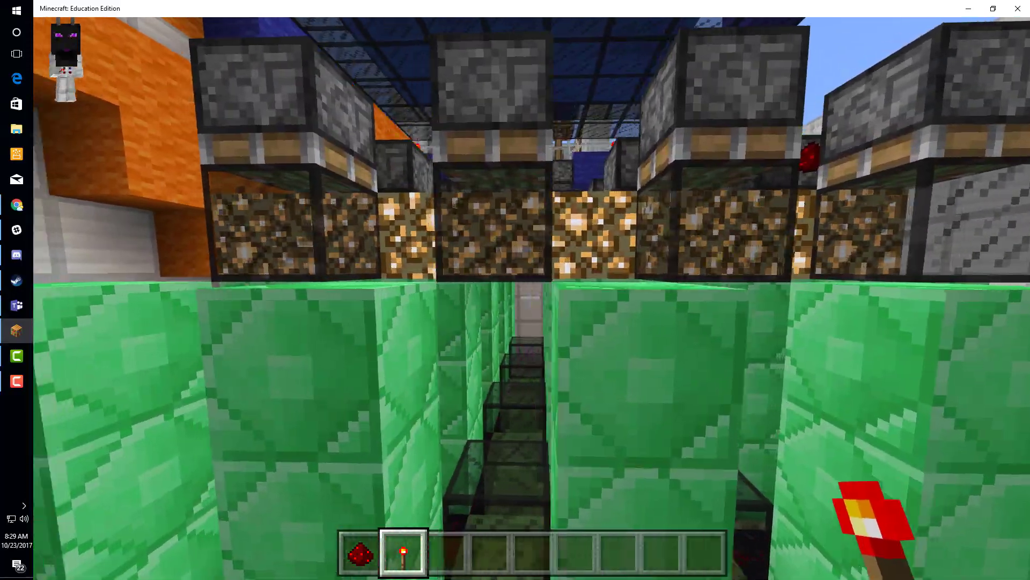
mouse_move(515, 290)
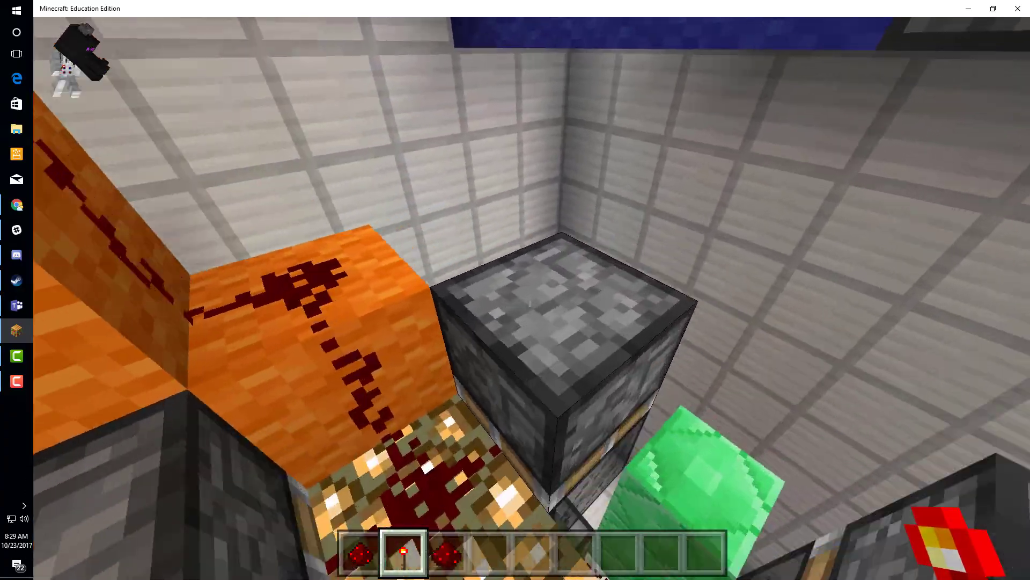
mouse_move(526, 296)
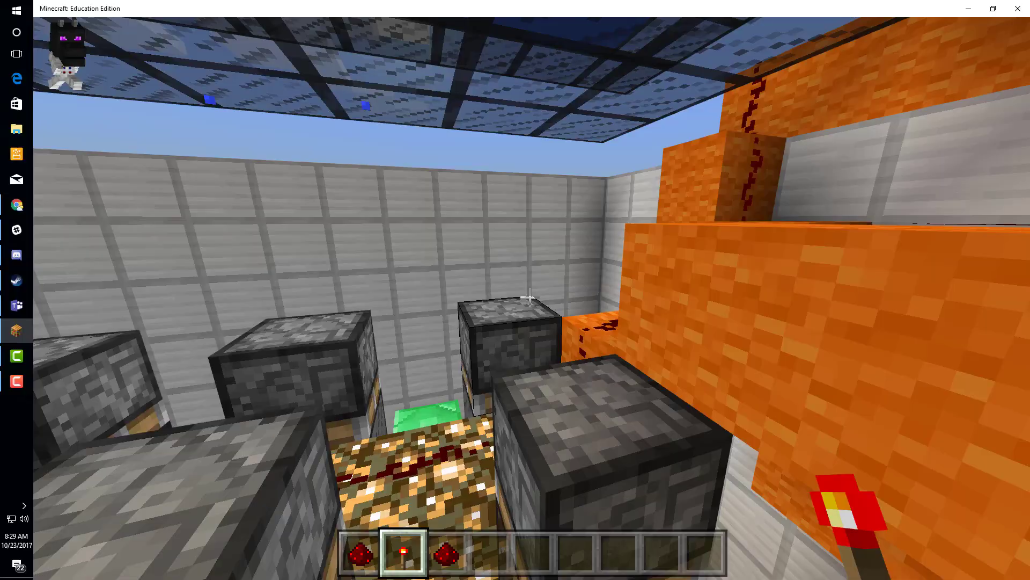
mouse_move(526, 297)
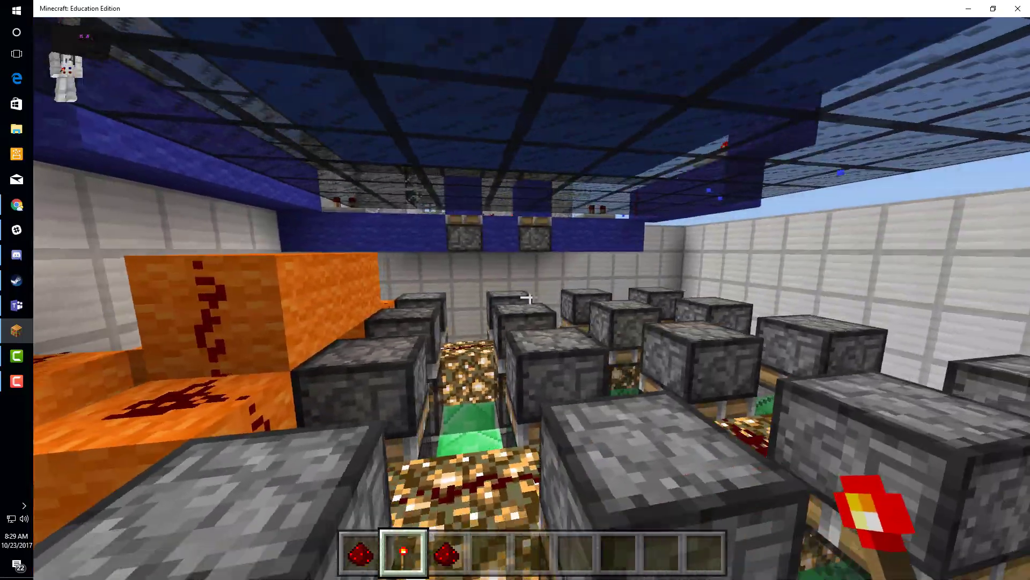
mouse_move(515, 290)
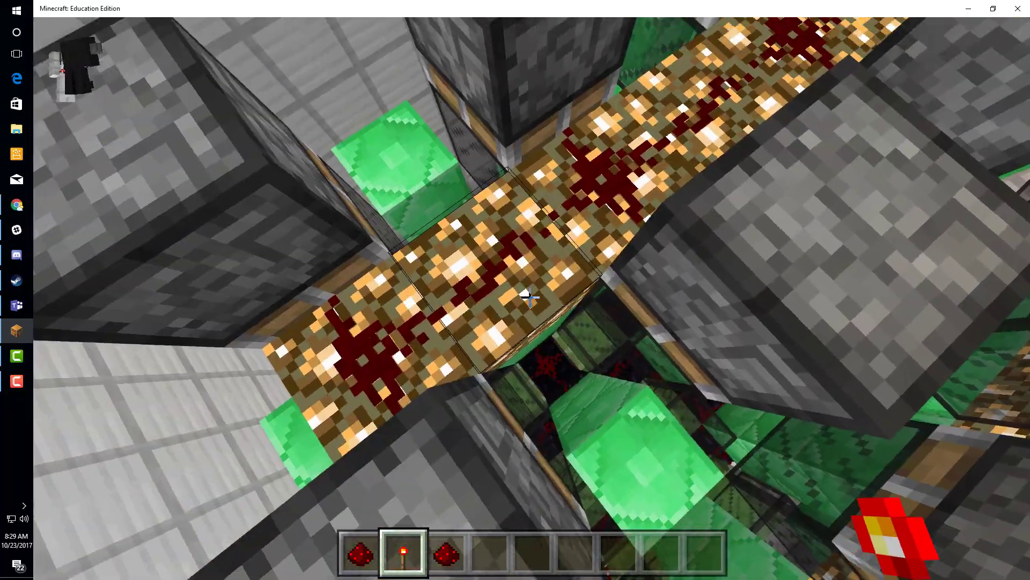
mouse_move(531, 296)
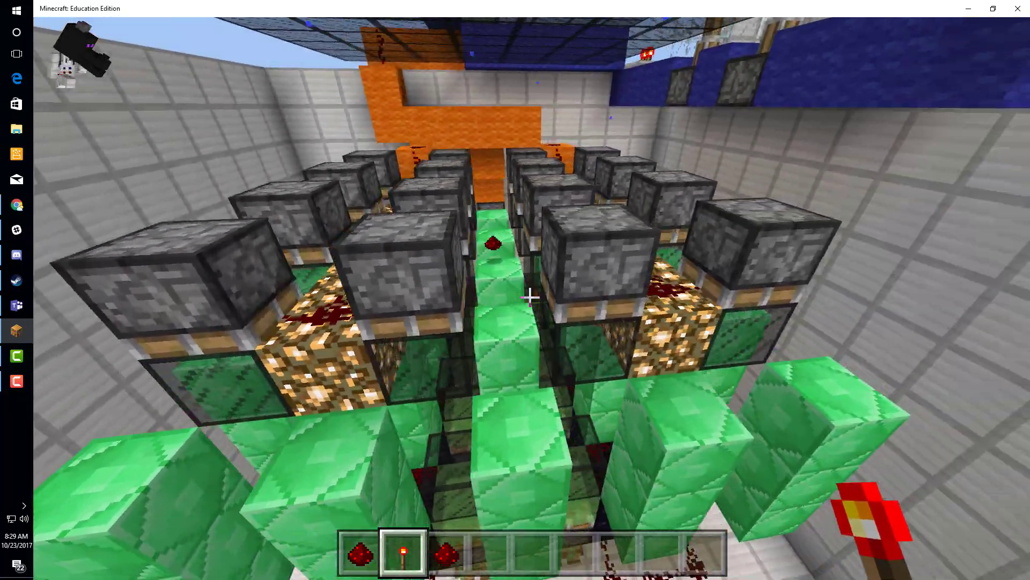
mouse_move(515, 290)
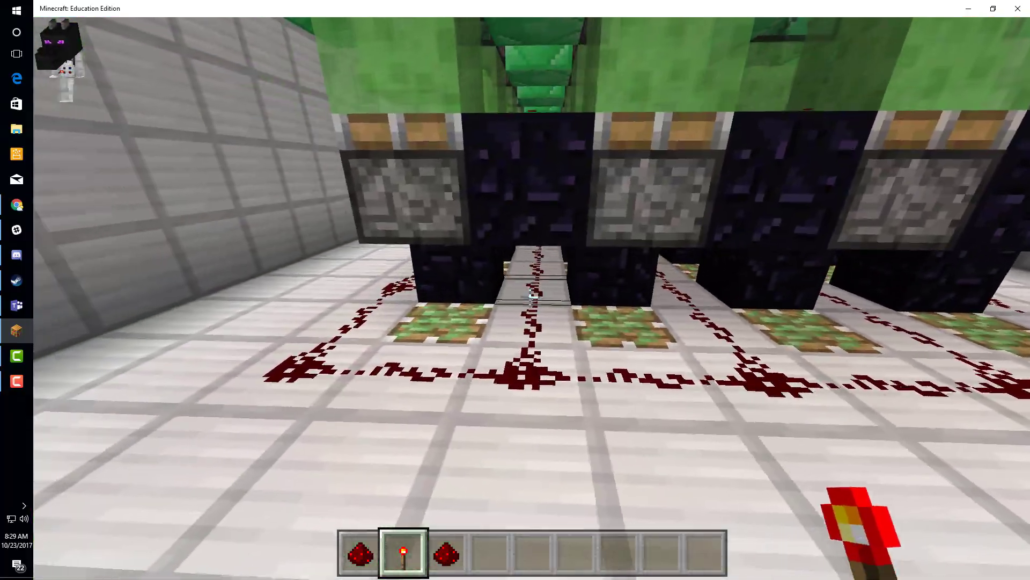
mouse_move(530, 296)
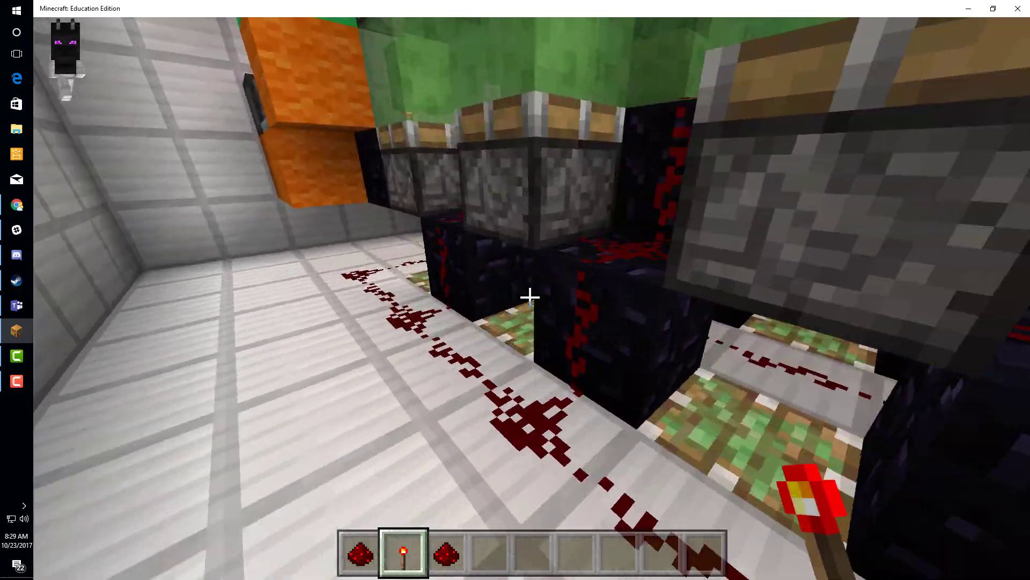
mouse_move(531, 297)
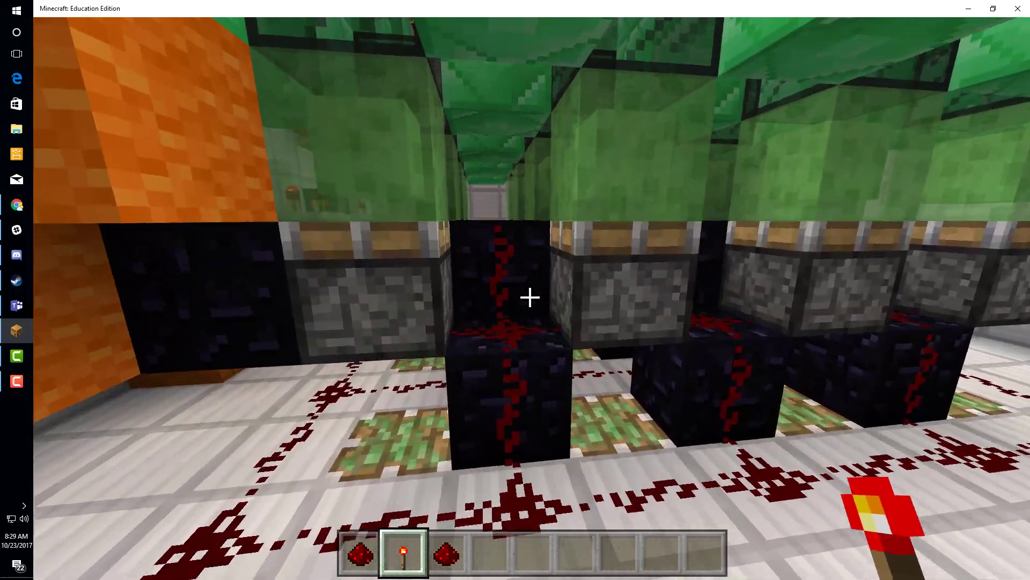
mouse_move(528, 296)
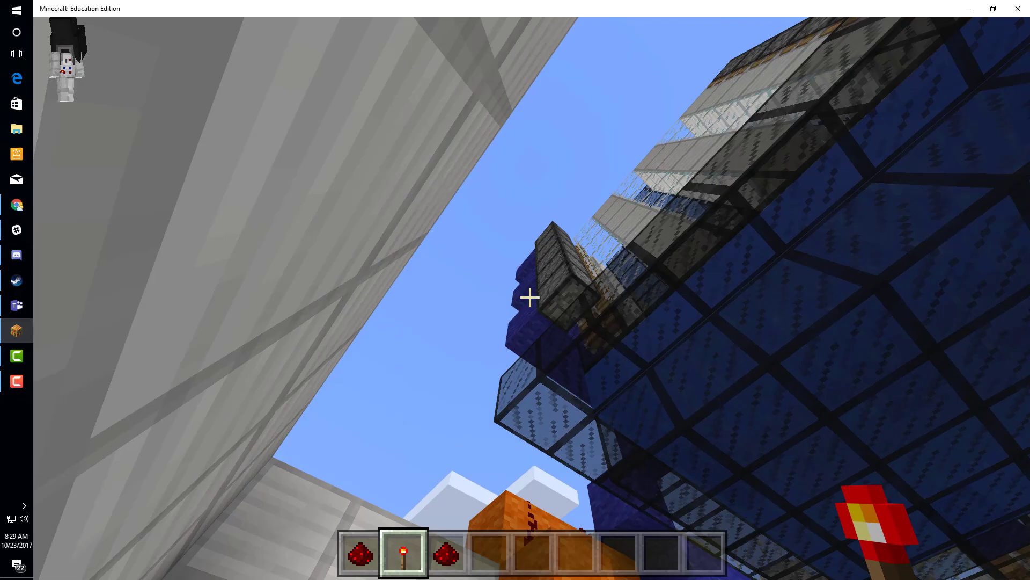
mouse_move(529, 296)
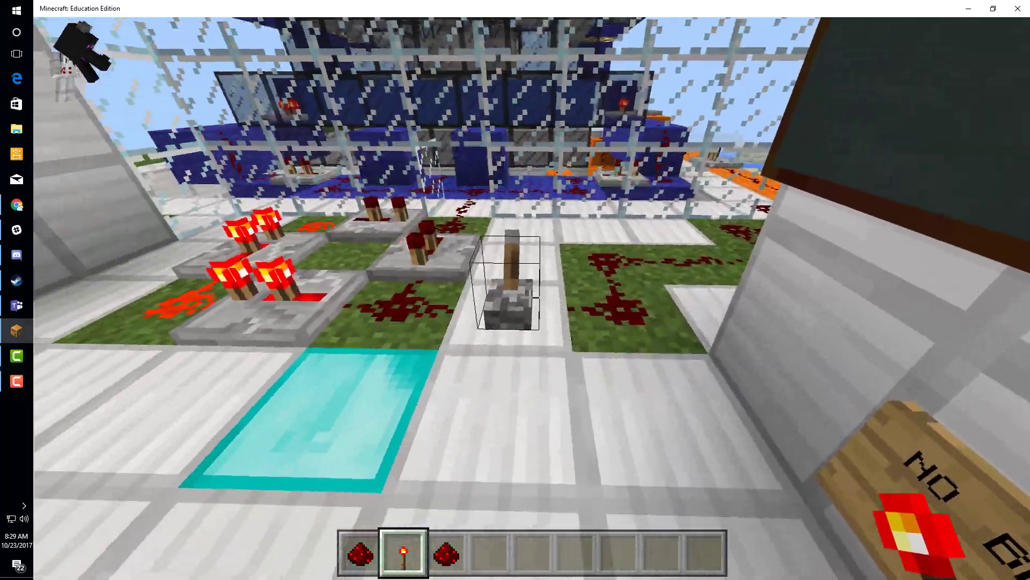
mouse_move(516, 288)
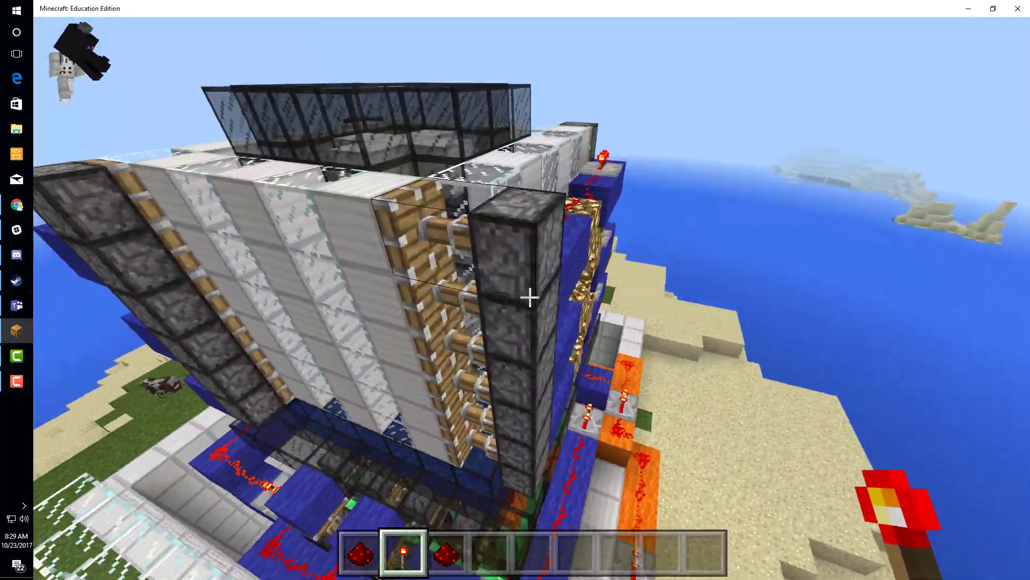
mouse_move(529, 297)
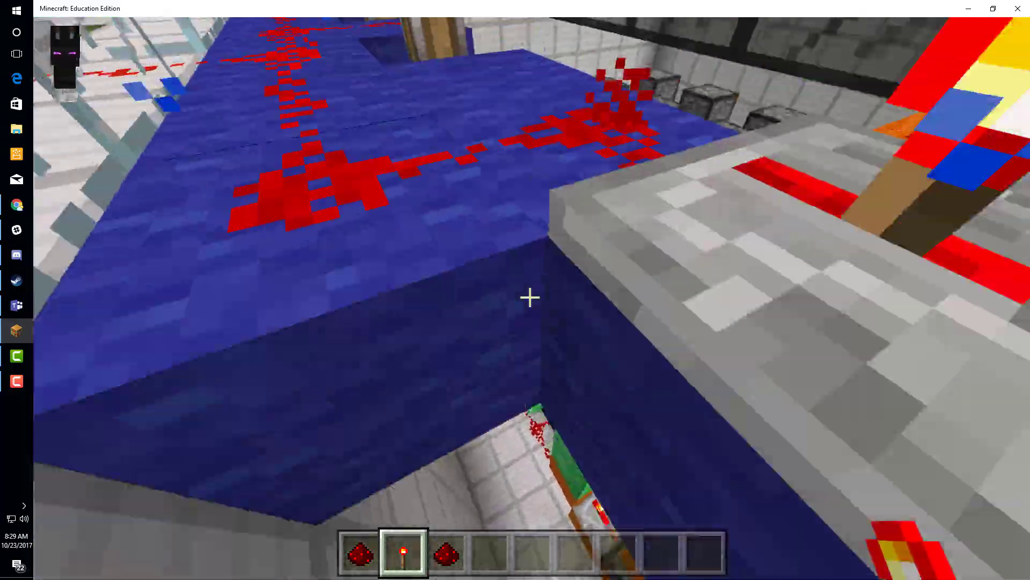
mouse_move(528, 297)
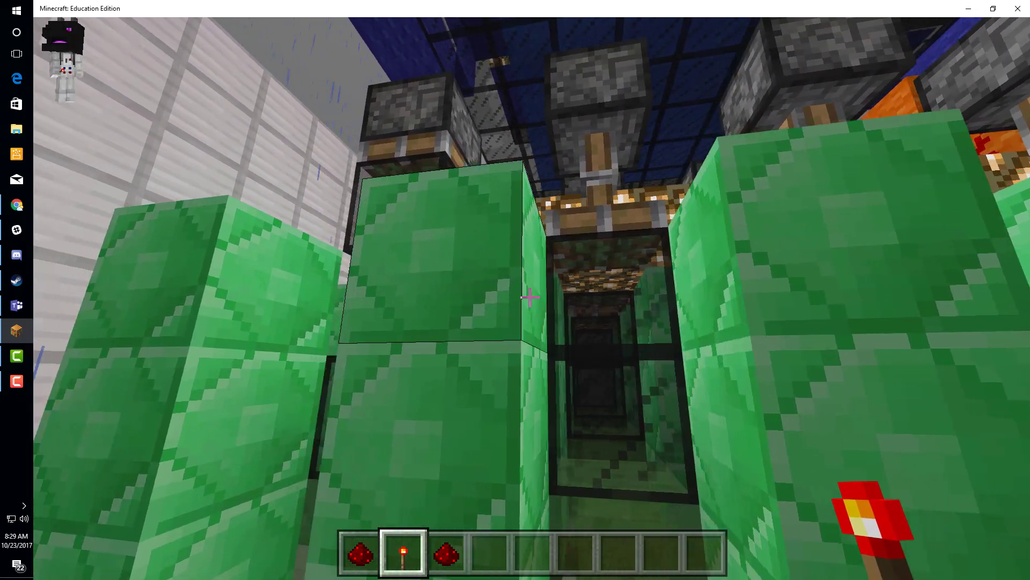
mouse_move(529, 296)
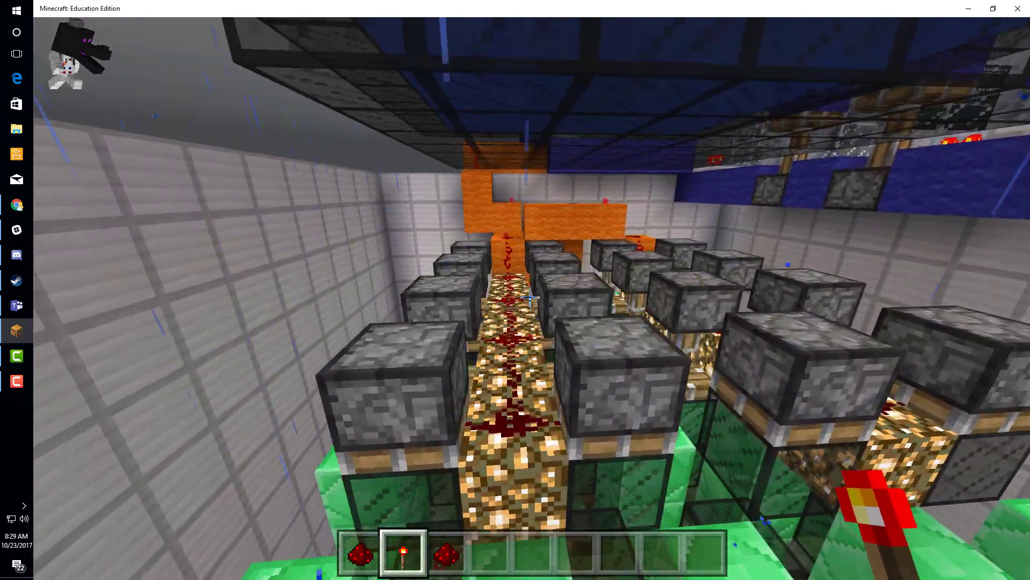
mouse_move(515, 290)
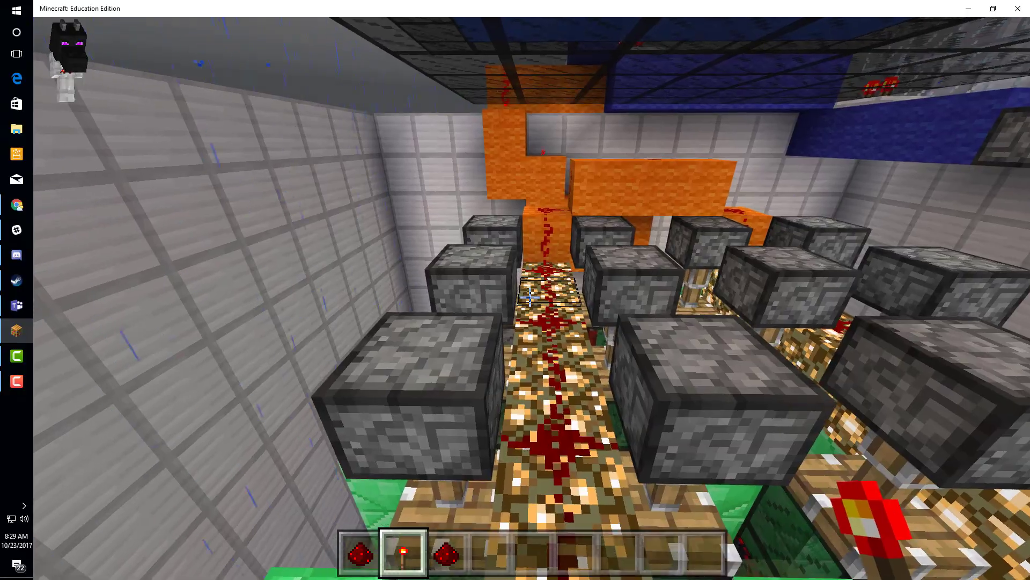
mouse_move(526, 296)
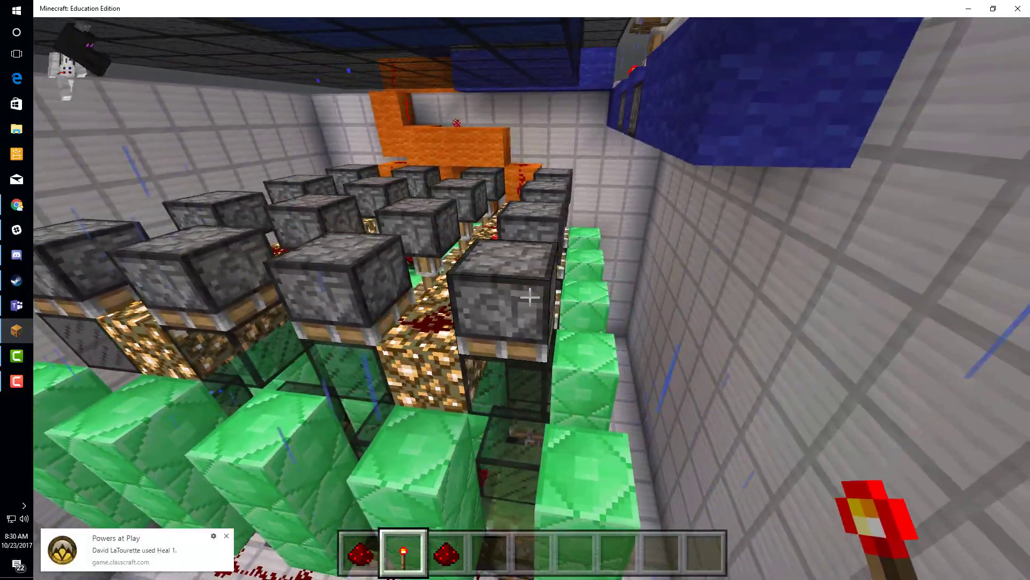